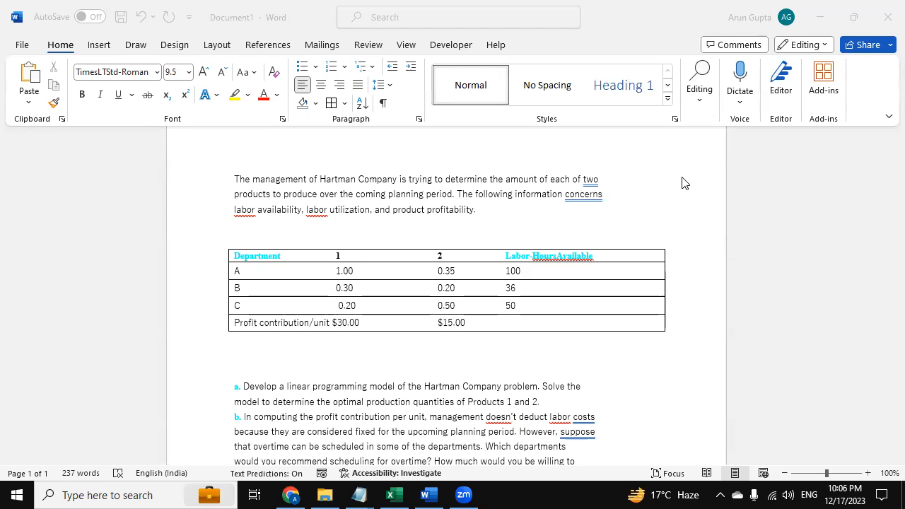
pyautogui.moveTo(431, 260)
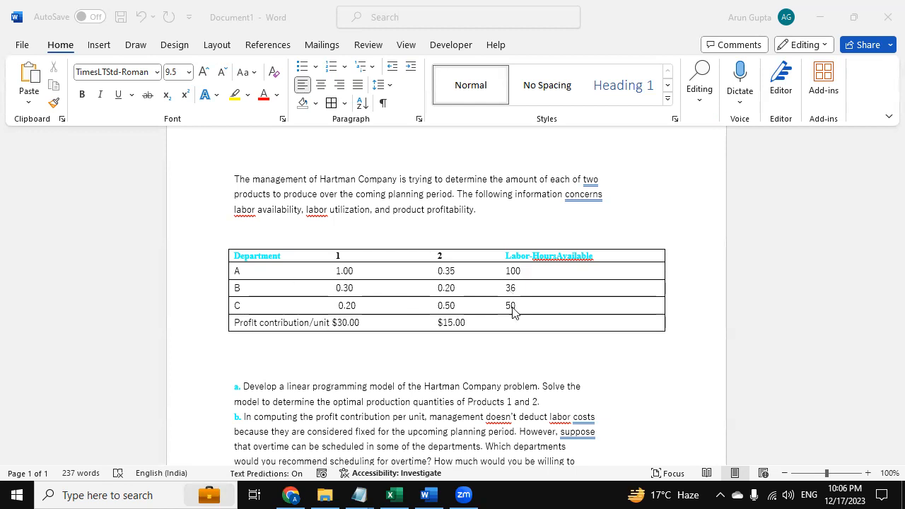
pyautogui.moveTo(322, 348)
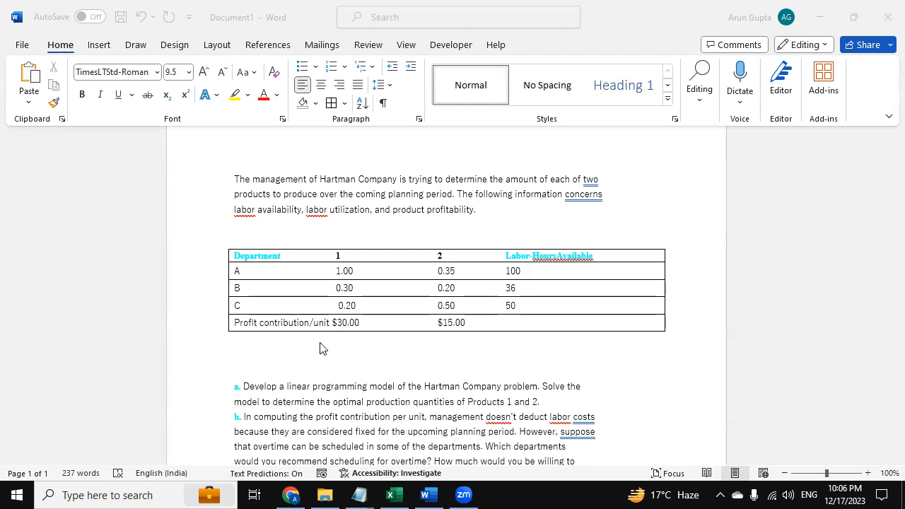
# Step: Scroll down, then bring up the Hartman workbook's Part A heading and Max objective row
pyautogui.scroll(-3)
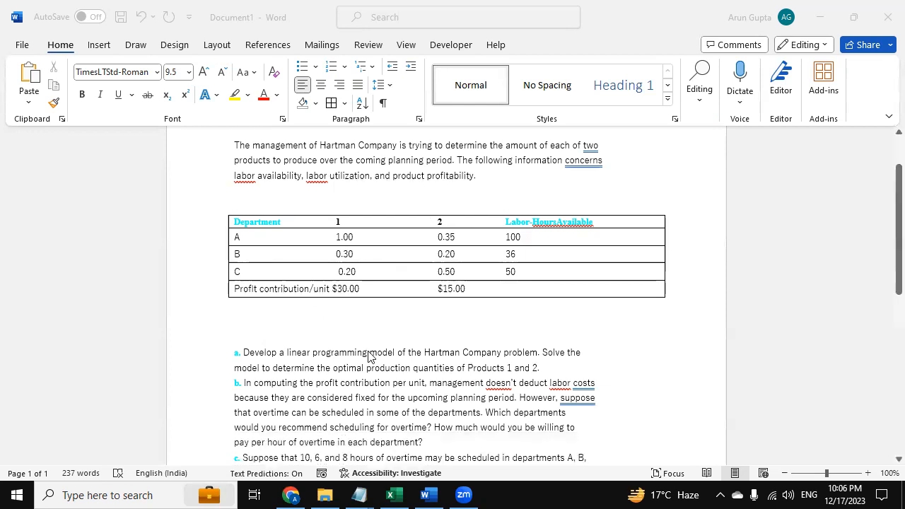
pyautogui.scroll(-3)
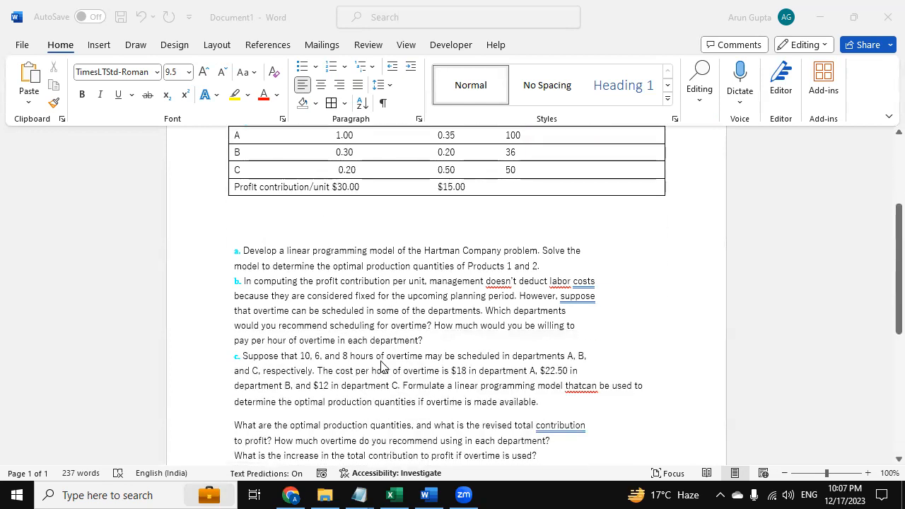
pyautogui.moveTo(376, 358)
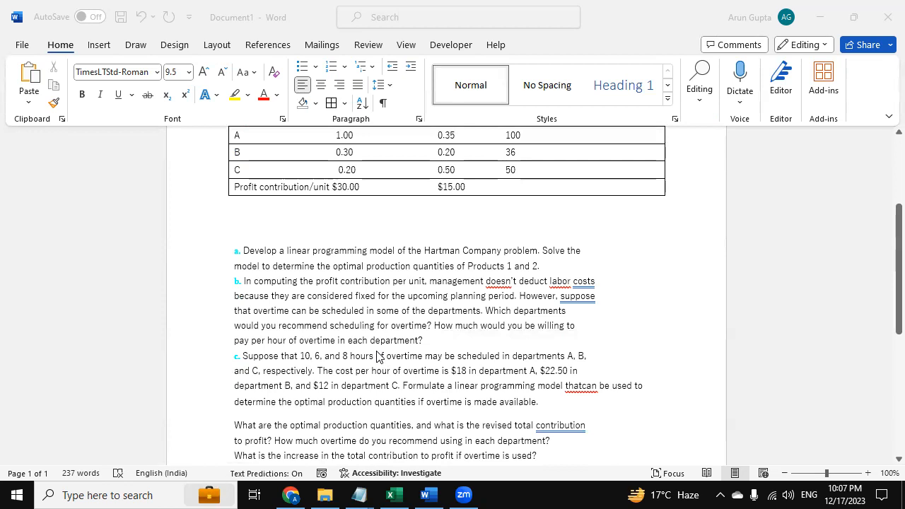
pyautogui.scroll(-3)
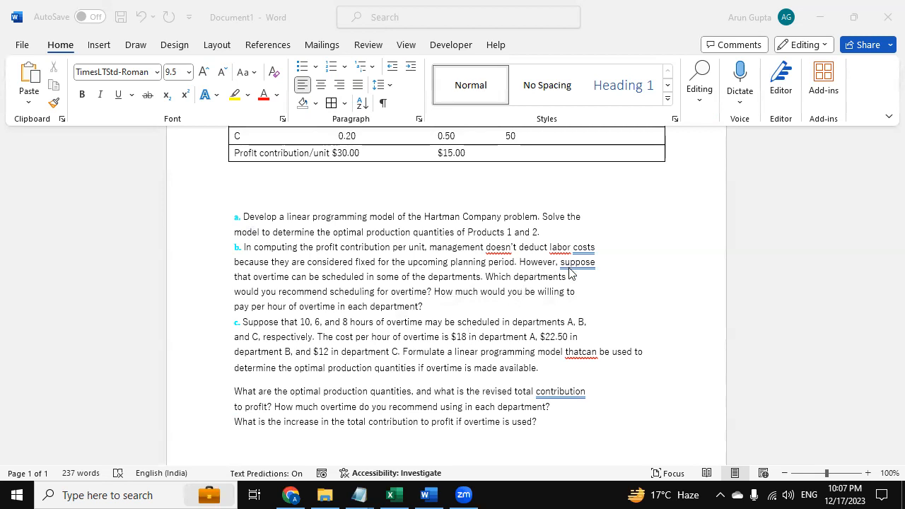
pyautogui.moveTo(349, 296)
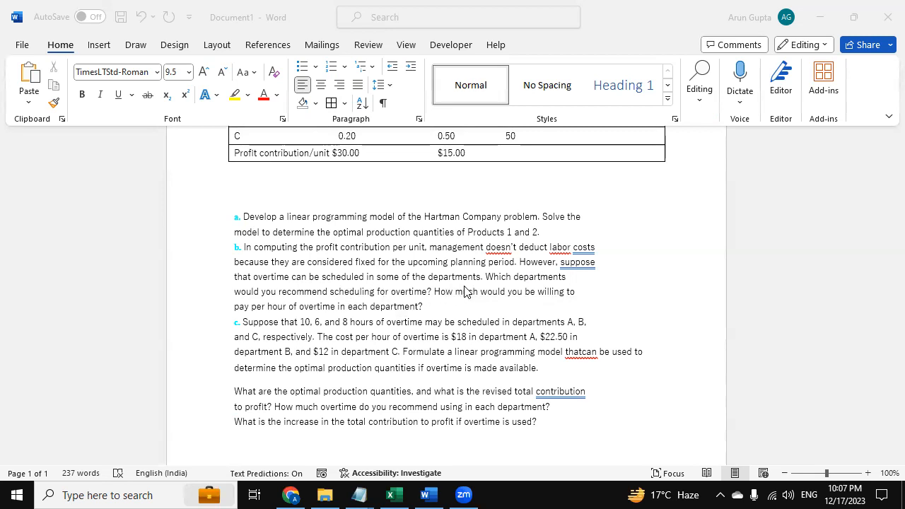
pyautogui.moveTo(317, 298)
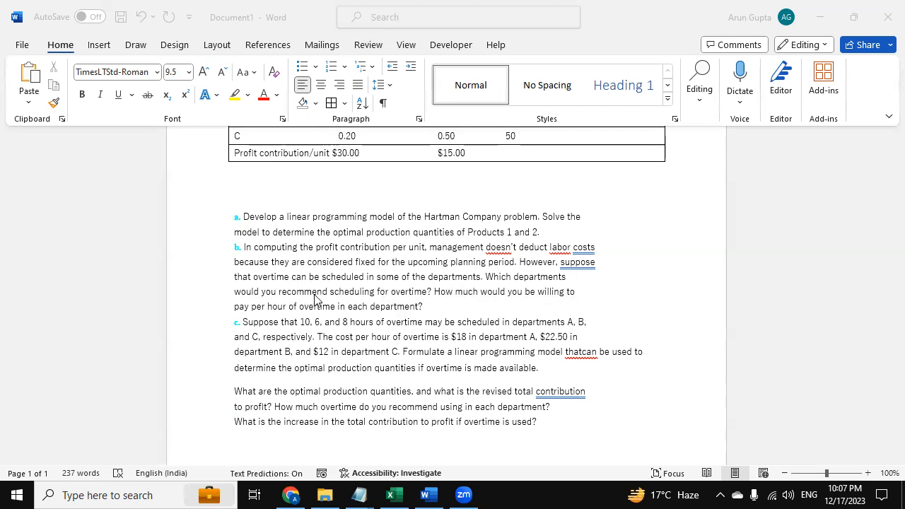
pyautogui.moveTo(331, 309)
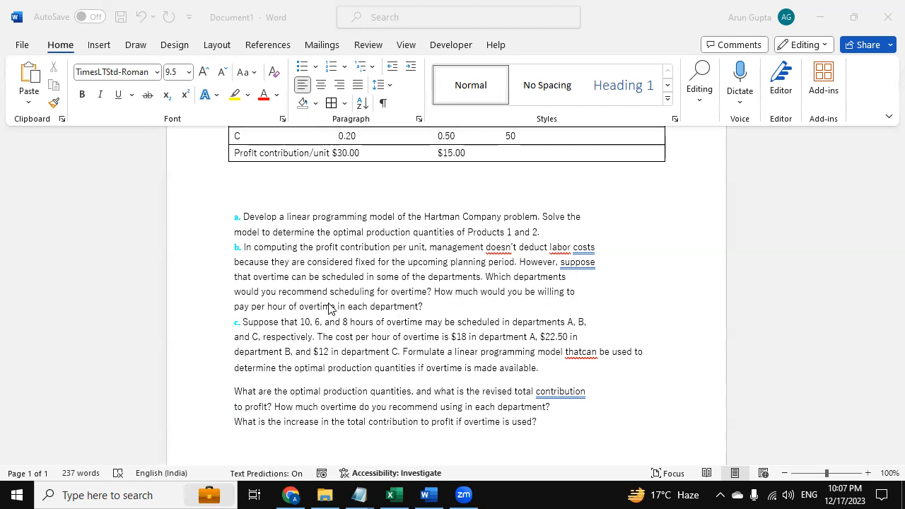
pyautogui.scroll(-3)
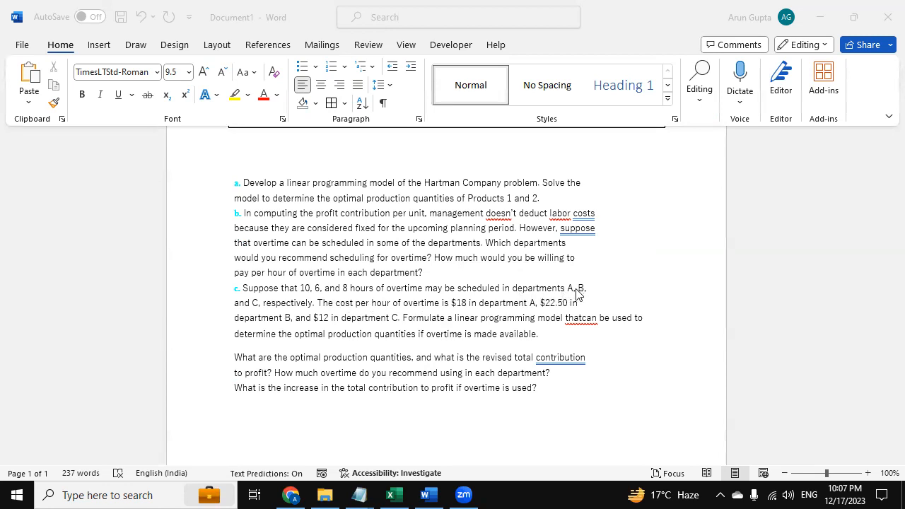
pyautogui.moveTo(329, 318)
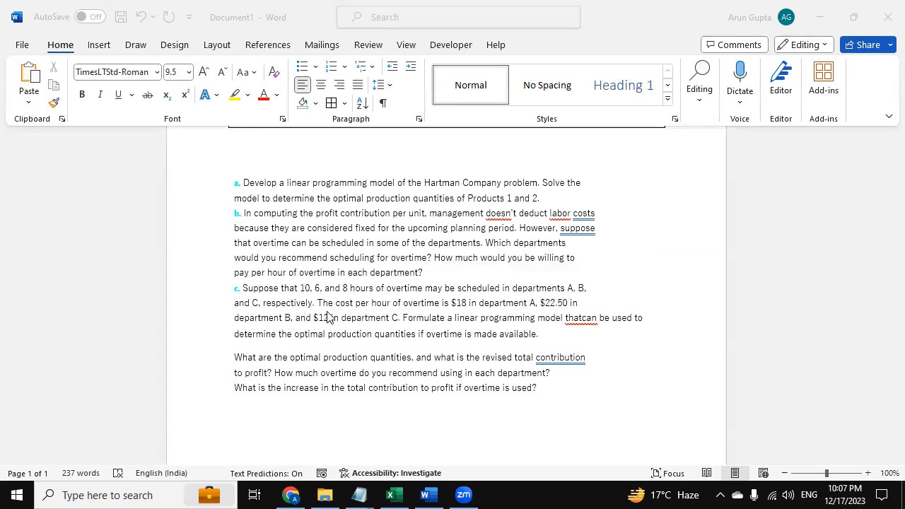
pyautogui.moveTo(529, 291)
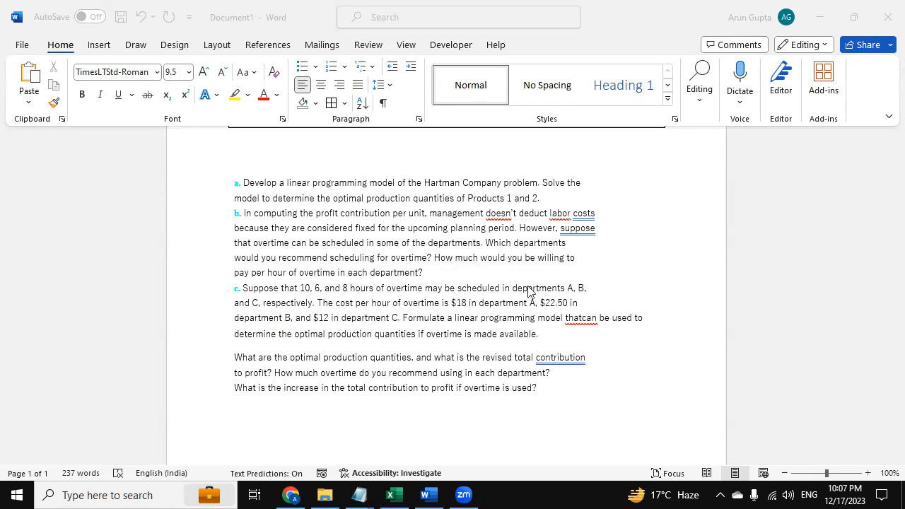
pyautogui.moveTo(490, 306)
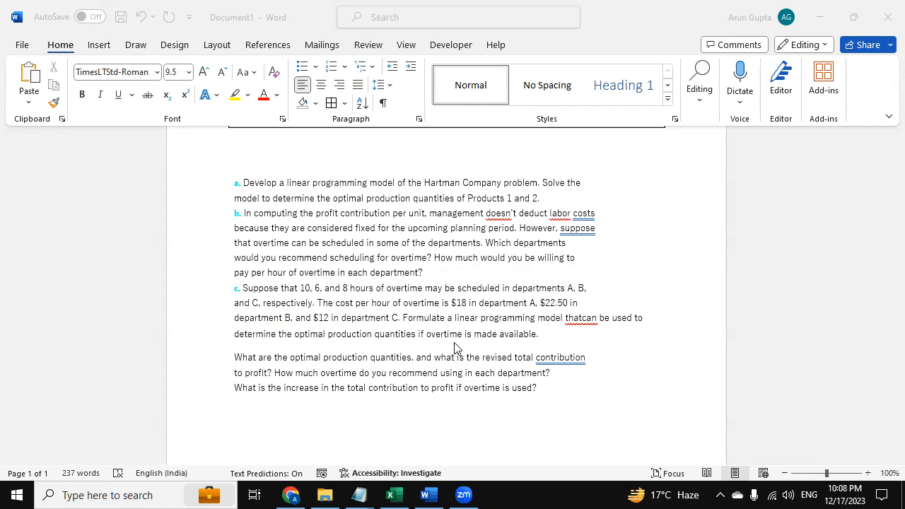
pyautogui.scroll(-3)
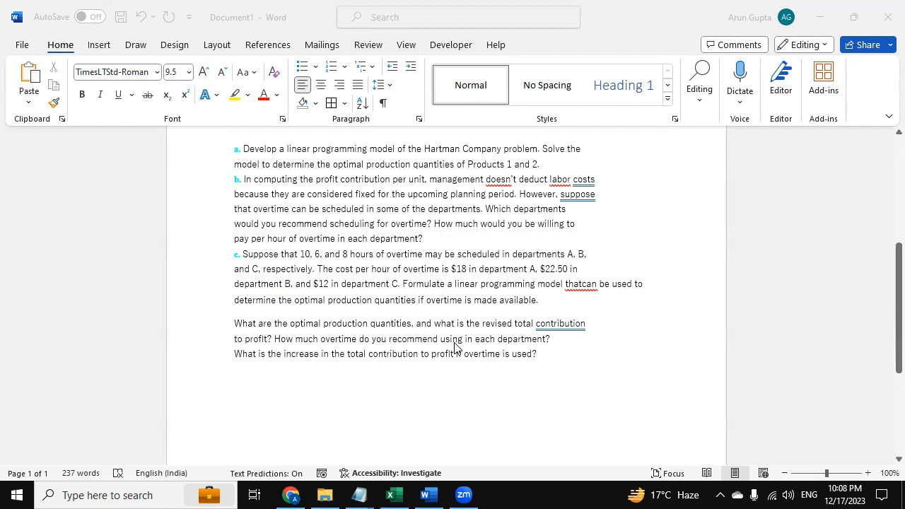
pyautogui.scroll(-3)
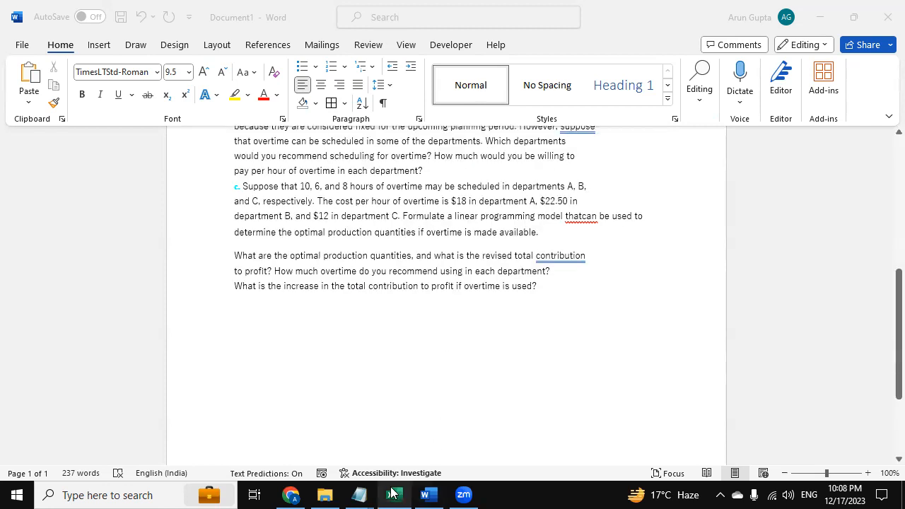
pyautogui.click(394, 495)
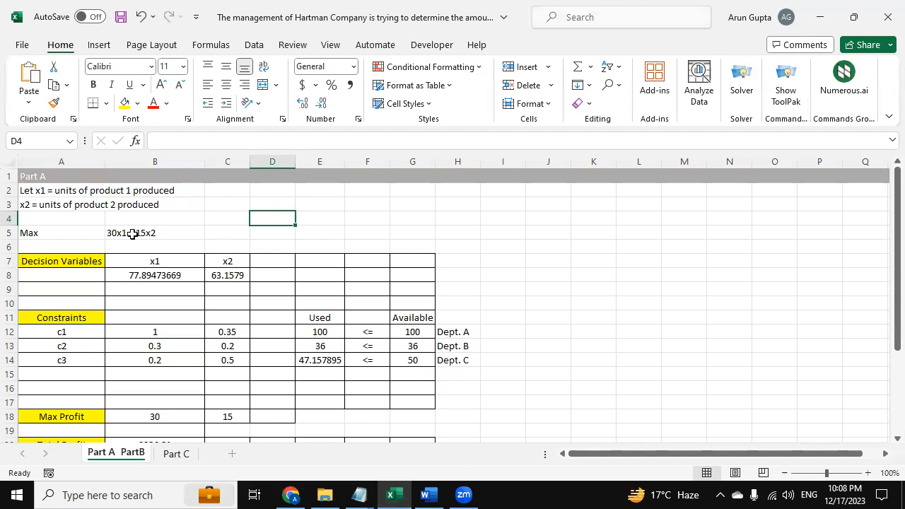
pyautogui.moveTo(88, 174)
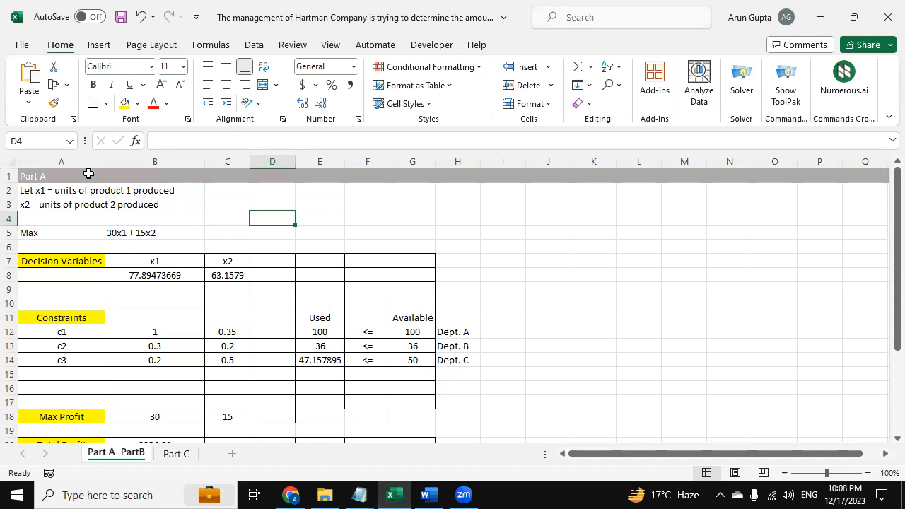
pyautogui.click(39, 176)
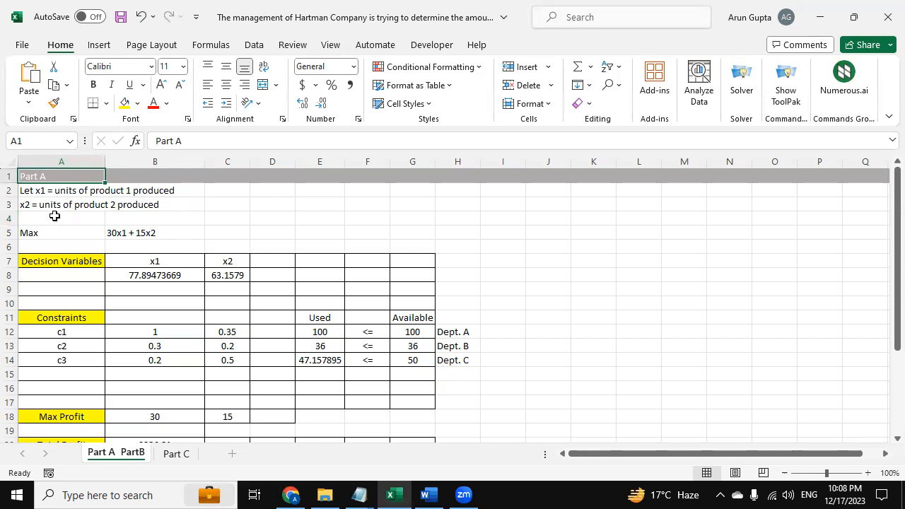
pyautogui.moveTo(54, 212)
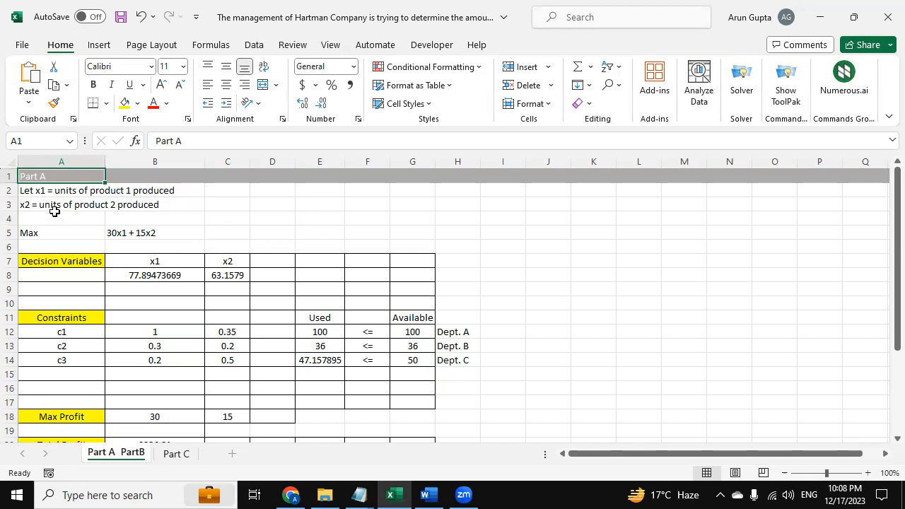
pyautogui.click(61, 232)
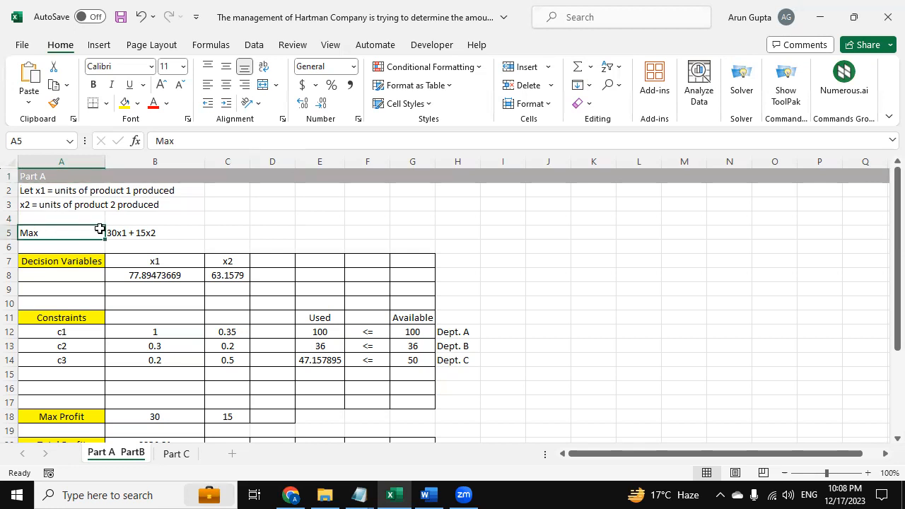
pyautogui.moveTo(190, 235)
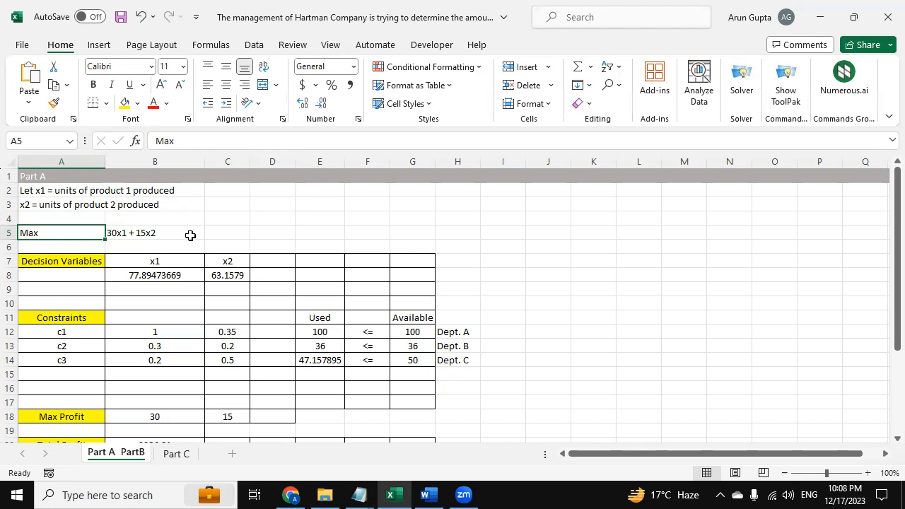
pyautogui.moveTo(39, 267)
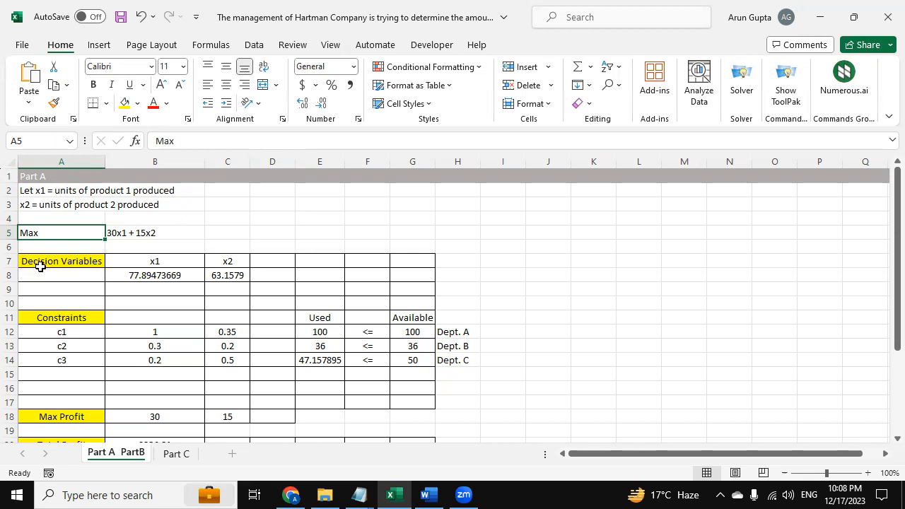
pyautogui.moveTo(262, 281)
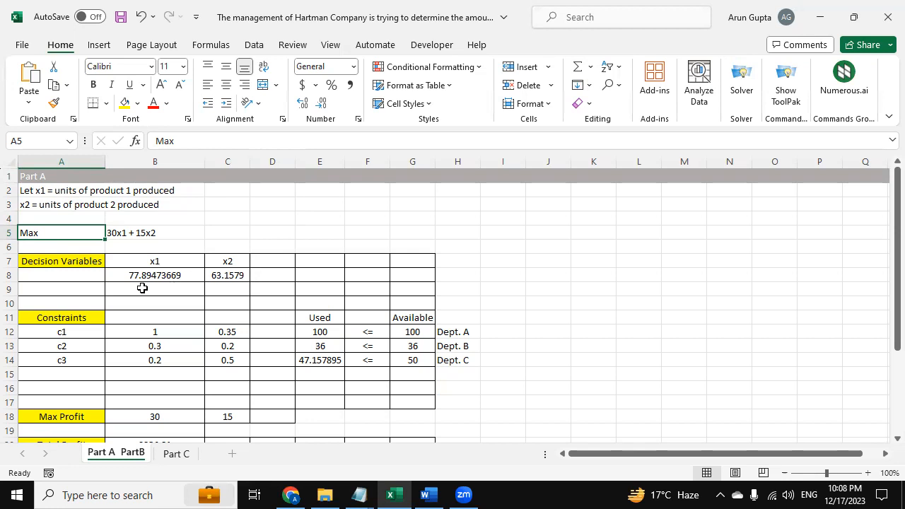
pyautogui.moveTo(240, 274)
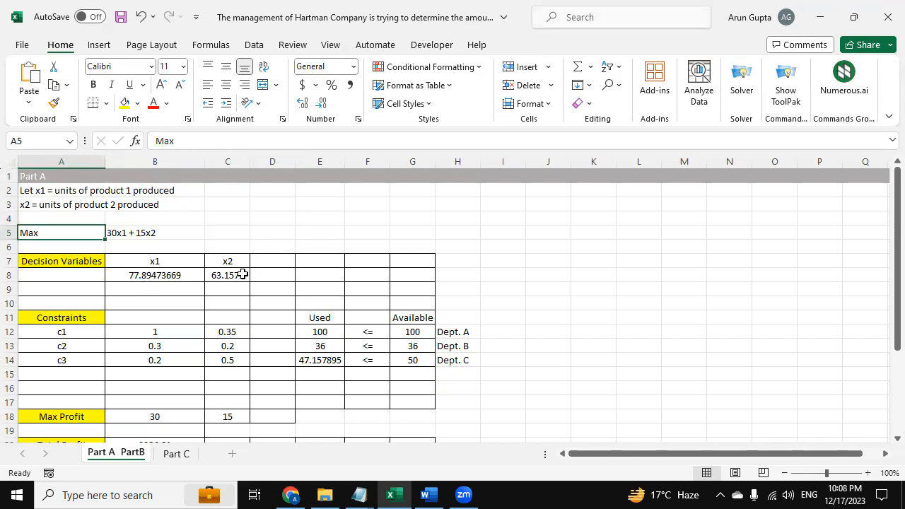
pyautogui.moveTo(270, 266)
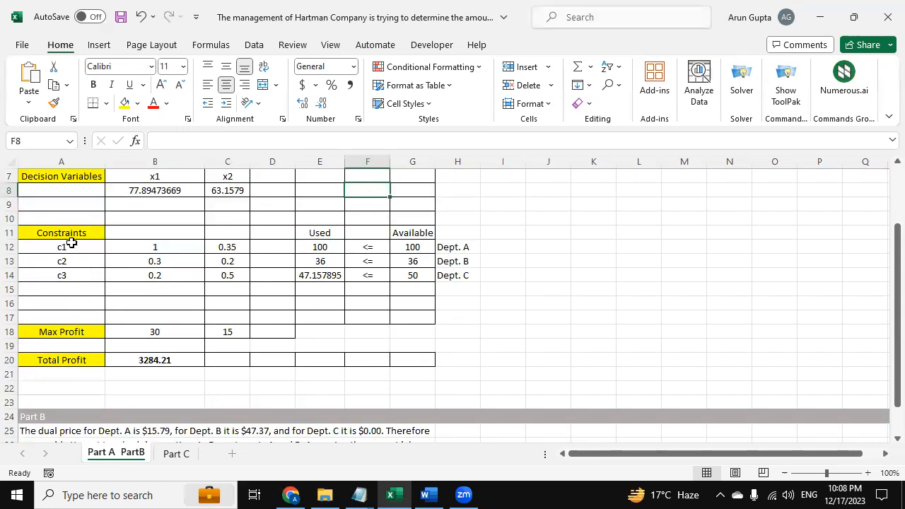
pyautogui.moveTo(64, 279)
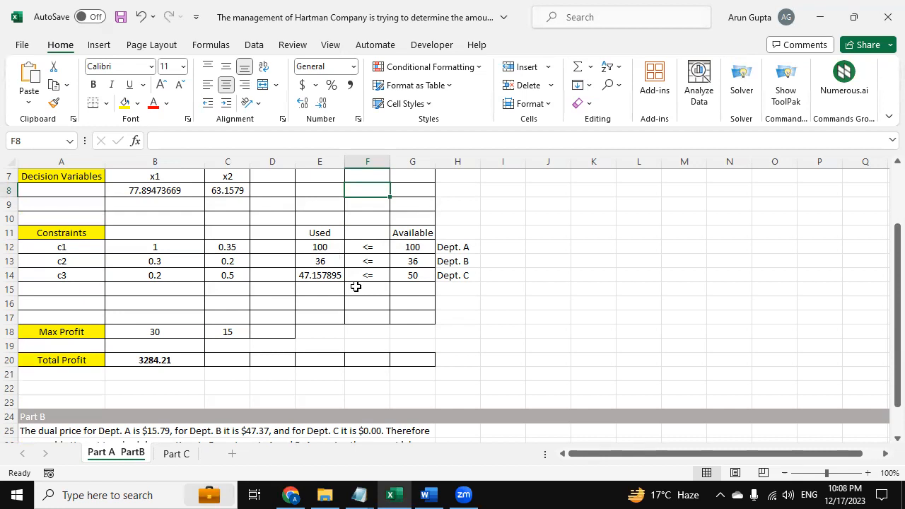
pyautogui.moveTo(350, 255)
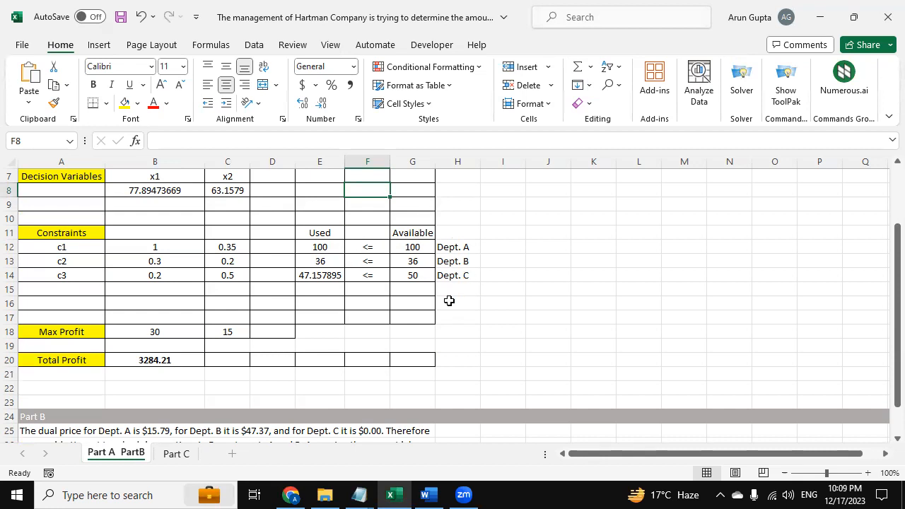
pyautogui.moveTo(437, 285)
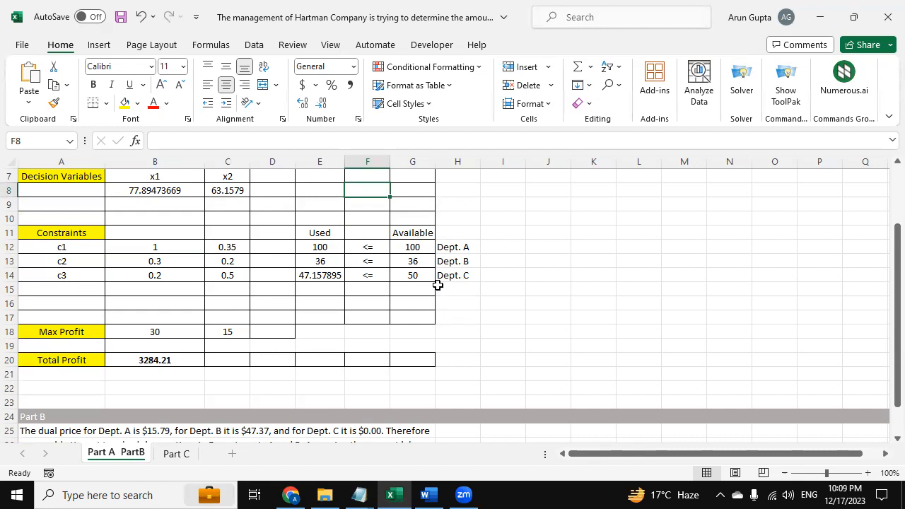
# Step: Scroll down to Total Profit 3284.21 and the Departments A, B, C dual-price explanation
pyautogui.scroll(-3)
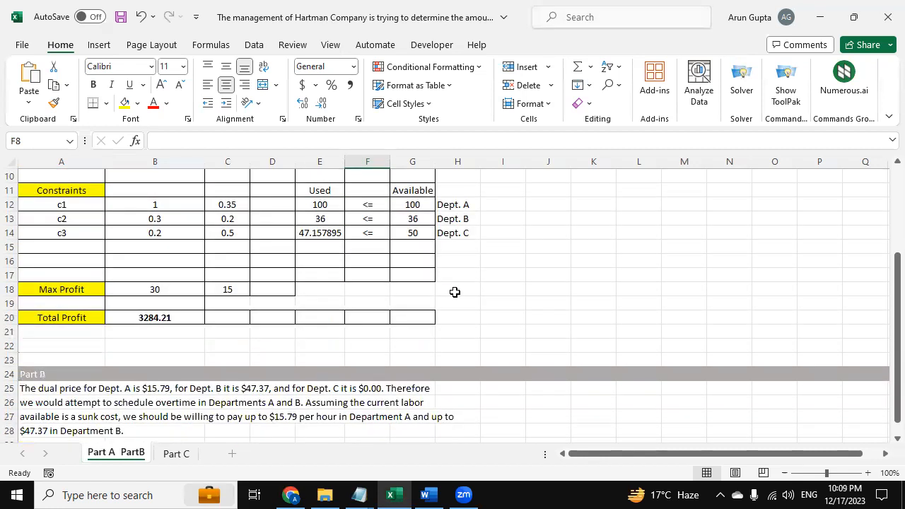
pyautogui.moveTo(121, 316)
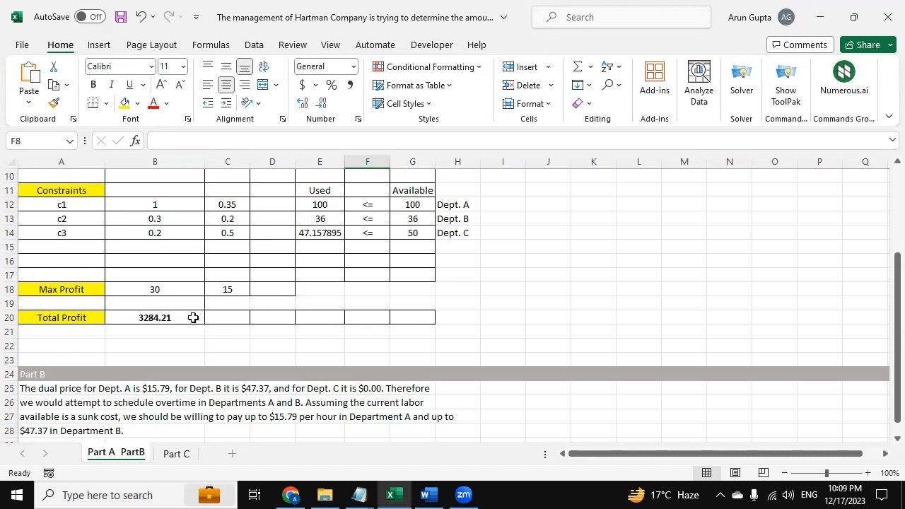
pyautogui.scroll(-3)
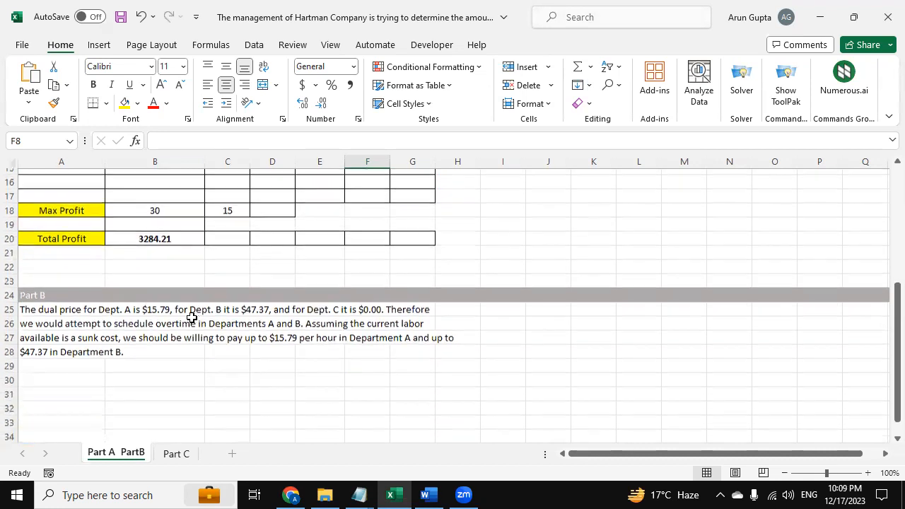
pyautogui.click(61, 295)
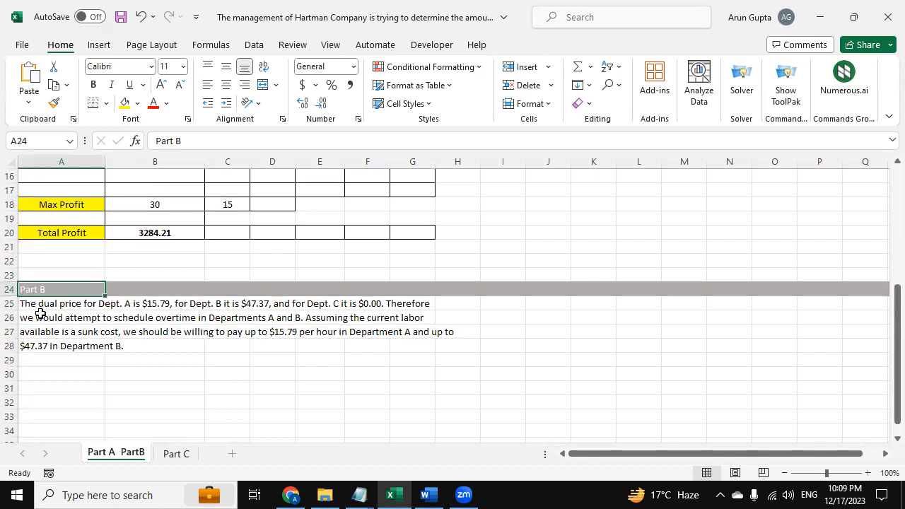
pyautogui.moveTo(186, 310)
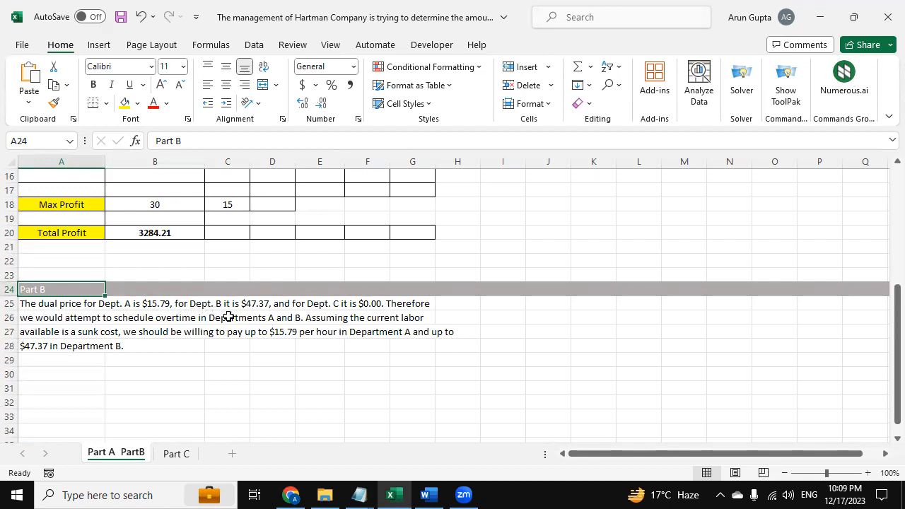
pyautogui.moveTo(261, 316)
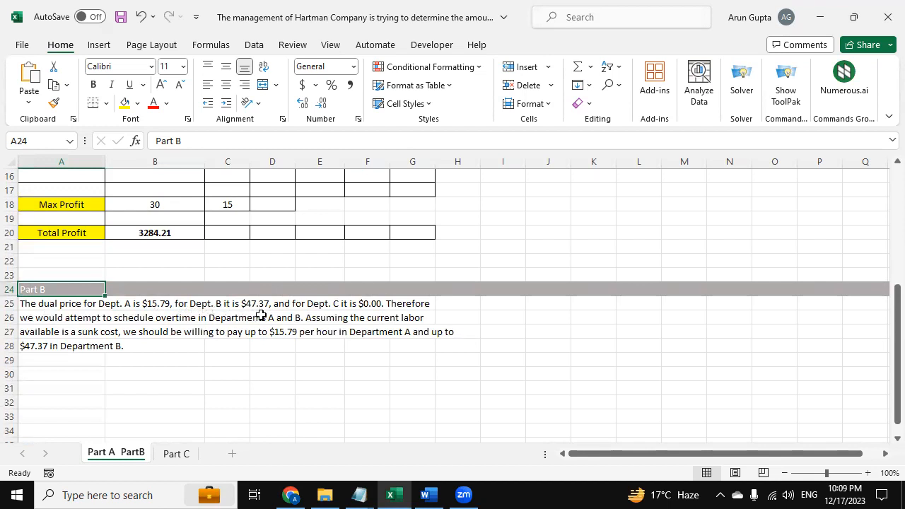
pyautogui.moveTo(279, 311)
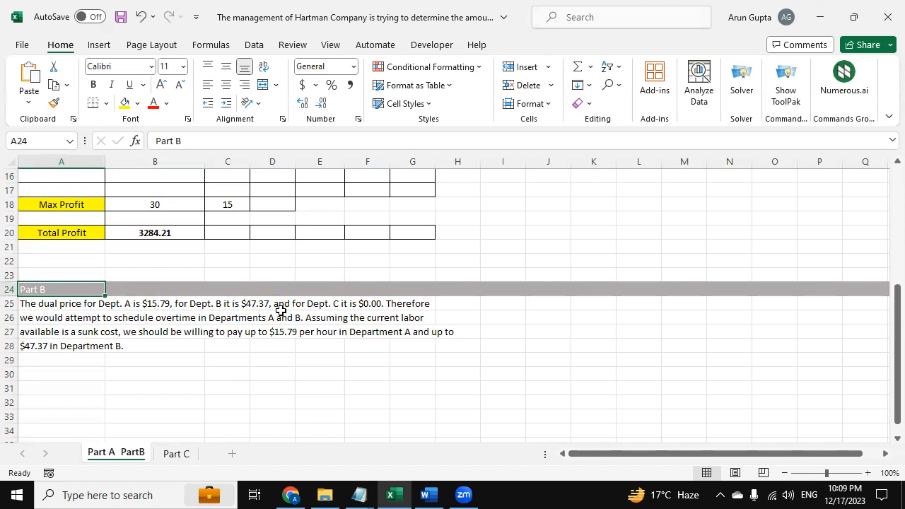
pyautogui.moveTo(391, 313)
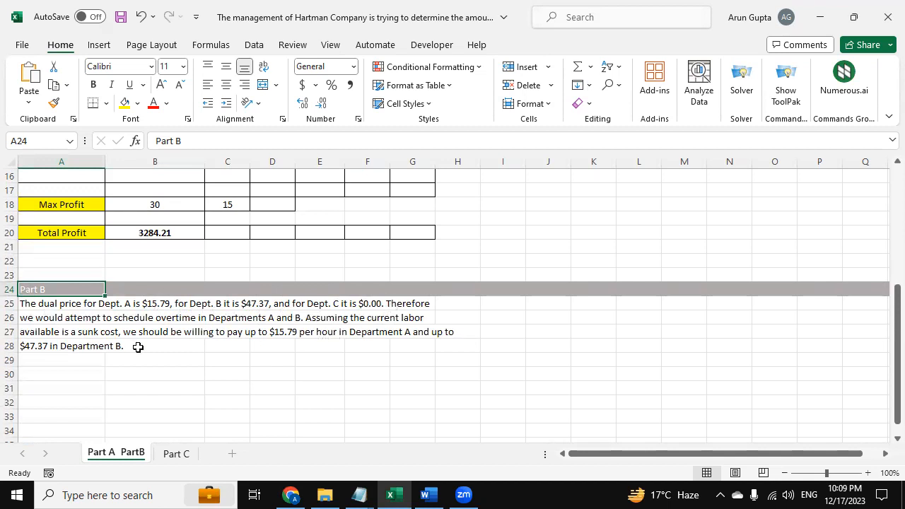
# Step: Switch to the Part C sheet and review its heading and overtime Max objective
pyautogui.click(176, 453)
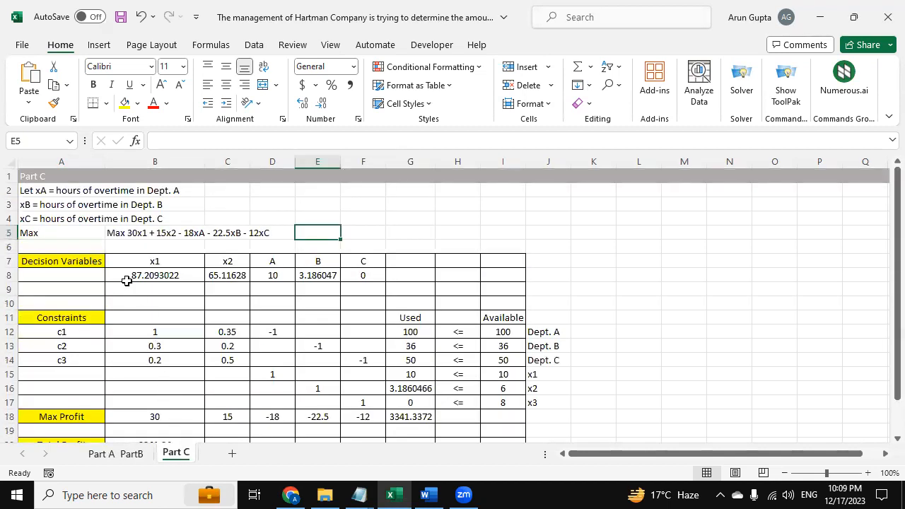
pyautogui.click(60, 176)
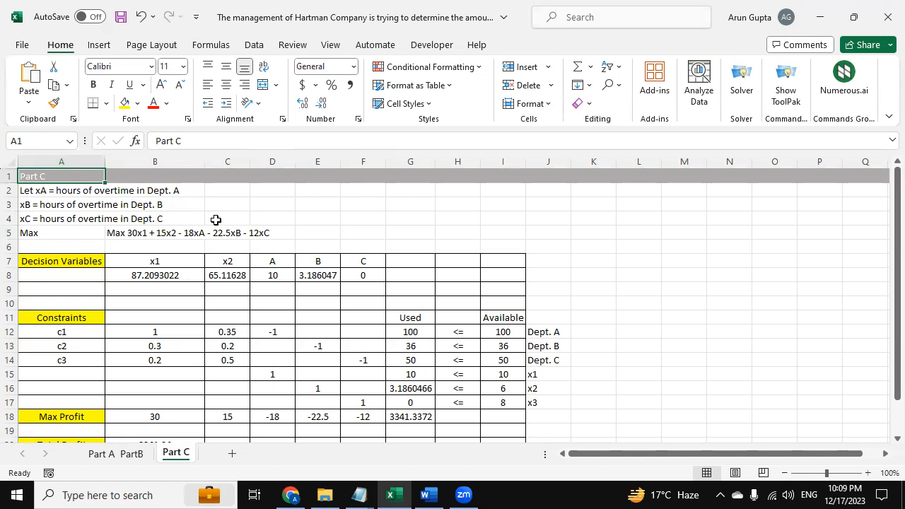
pyautogui.moveTo(148, 219)
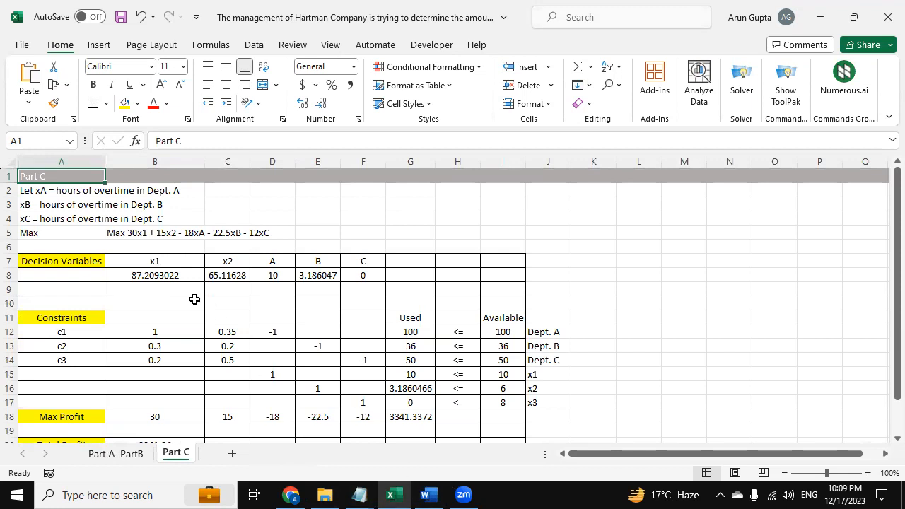
pyautogui.moveTo(178, 253)
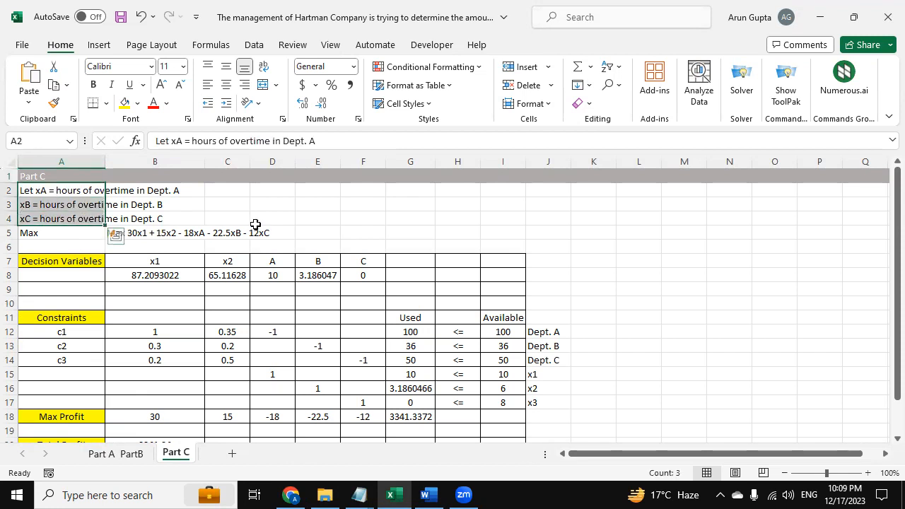
pyautogui.click(61, 233)
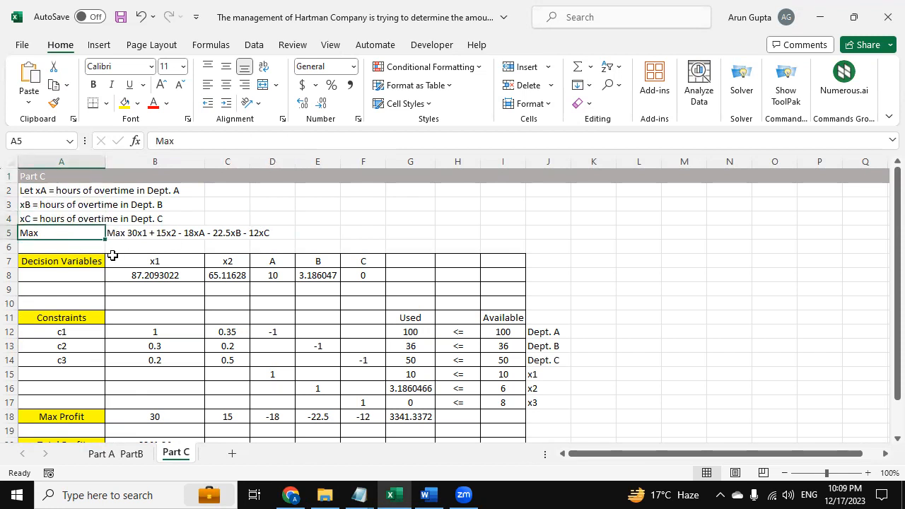
# Step: Review Part C decision variables, Total Profit 3341.34 and the $57.13 overtime profit increase
pyautogui.scroll(-3)
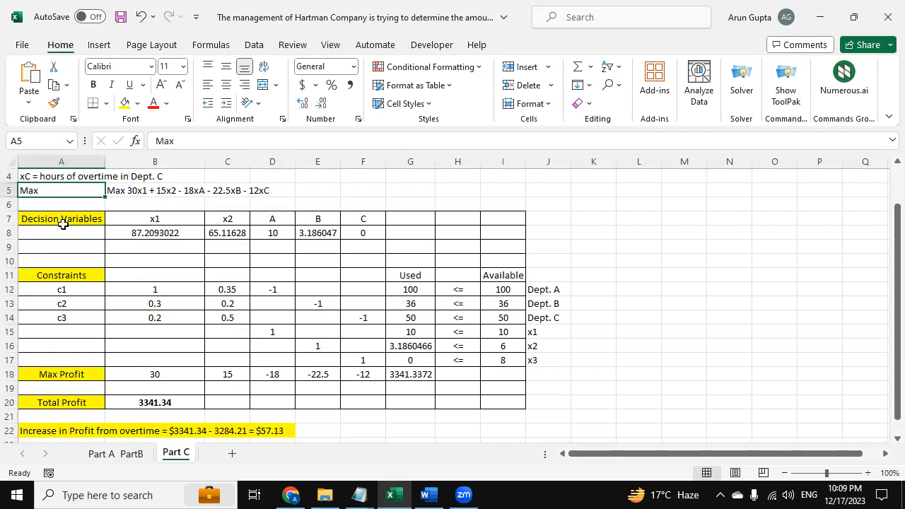
pyautogui.click(61, 218)
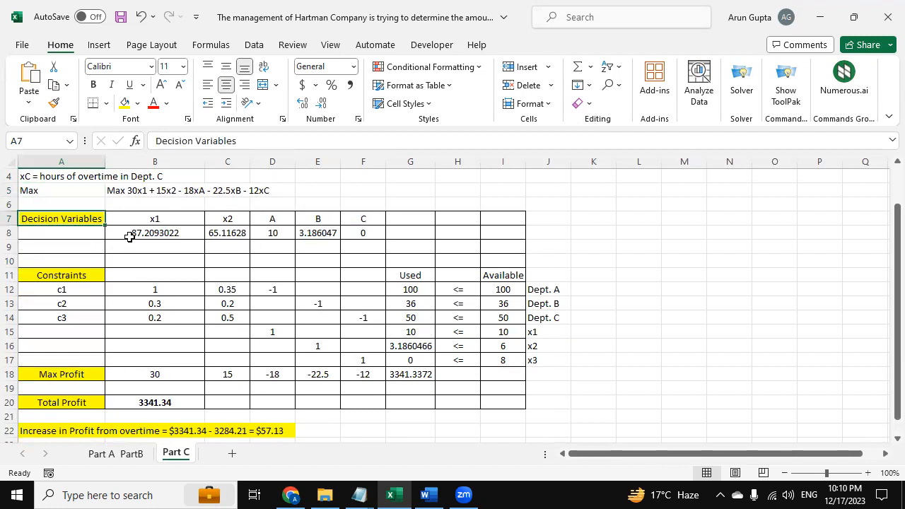
pyautogui.moveTo(141, 258)
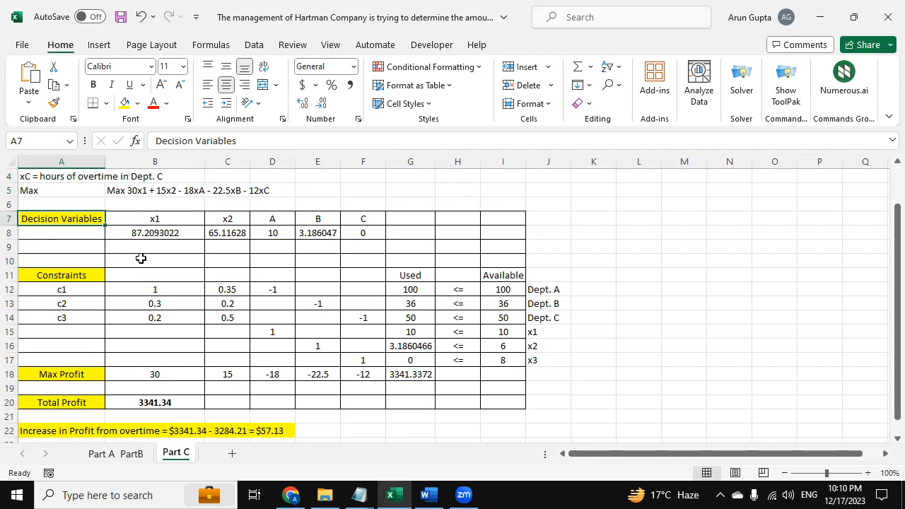
pyautogui.scroll(-3)
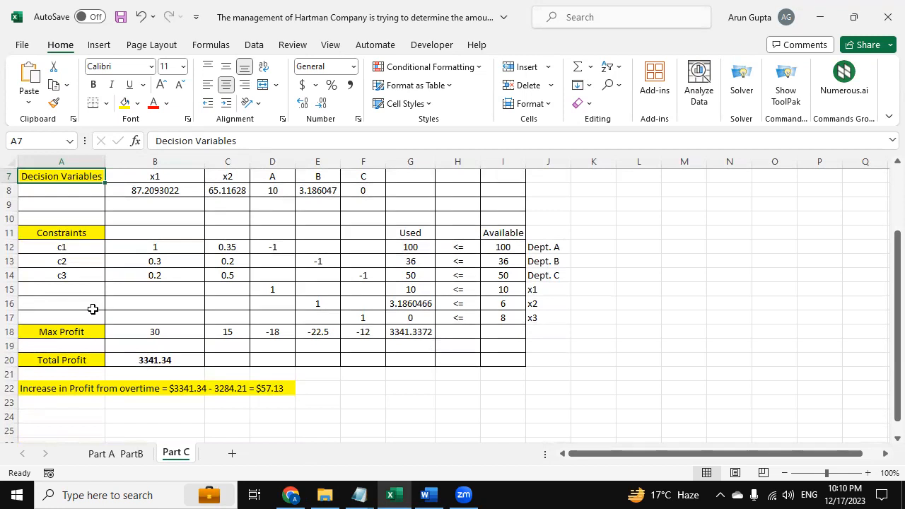
pyautogui.moveTo(205, 296)
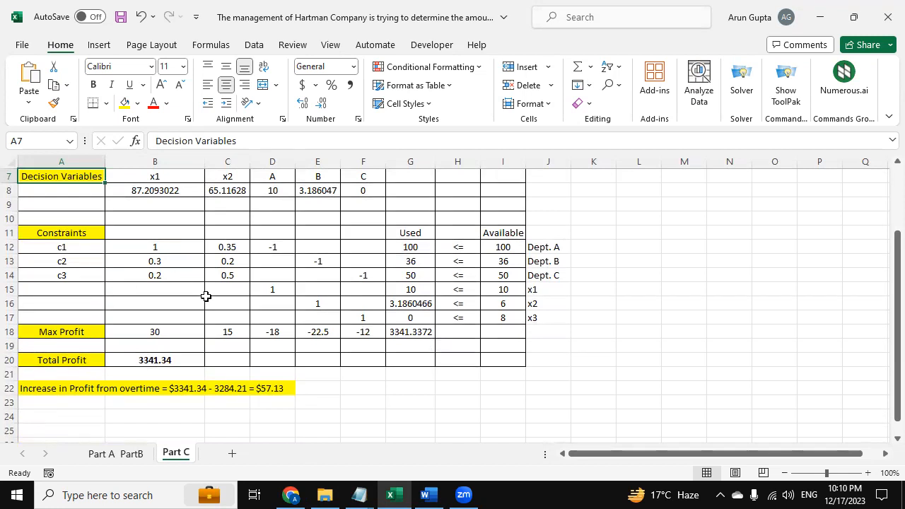
pyautogui.moveTo(161, 365)
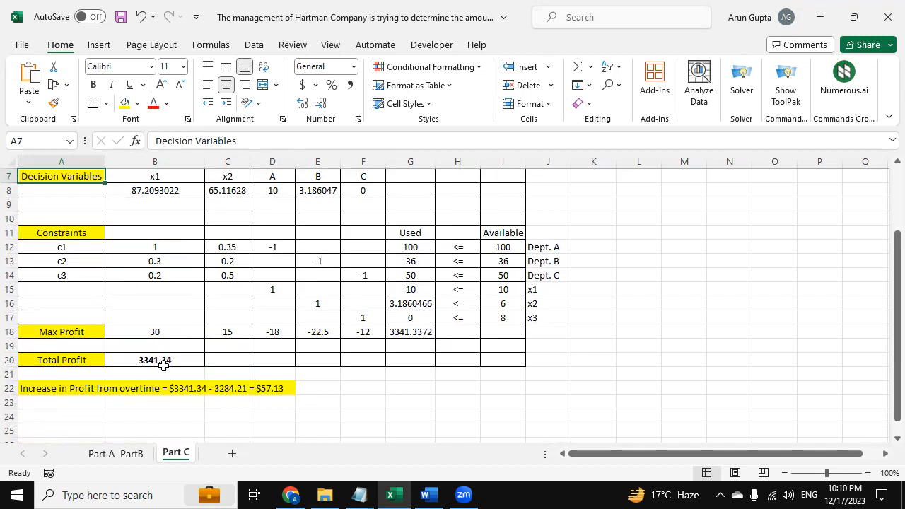
pyautogui.moveTo(234, 332)
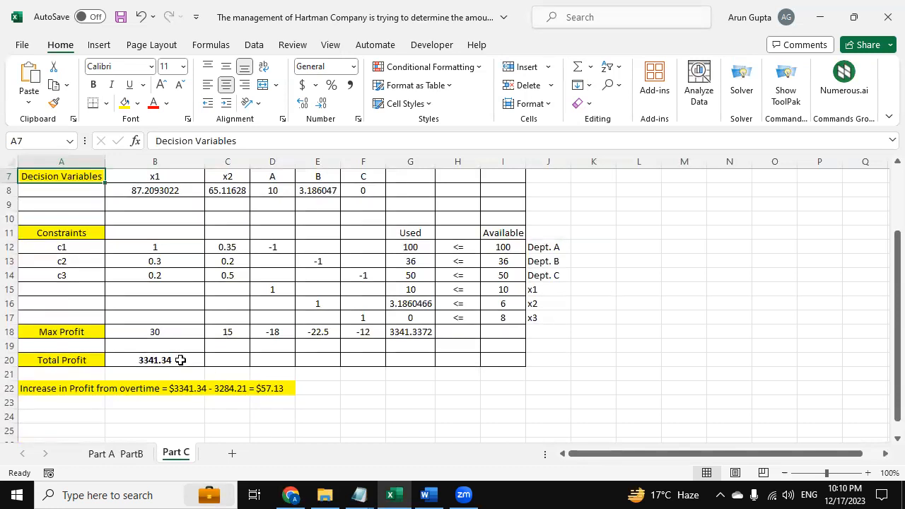
pyautogui.moveTo(192, 373)
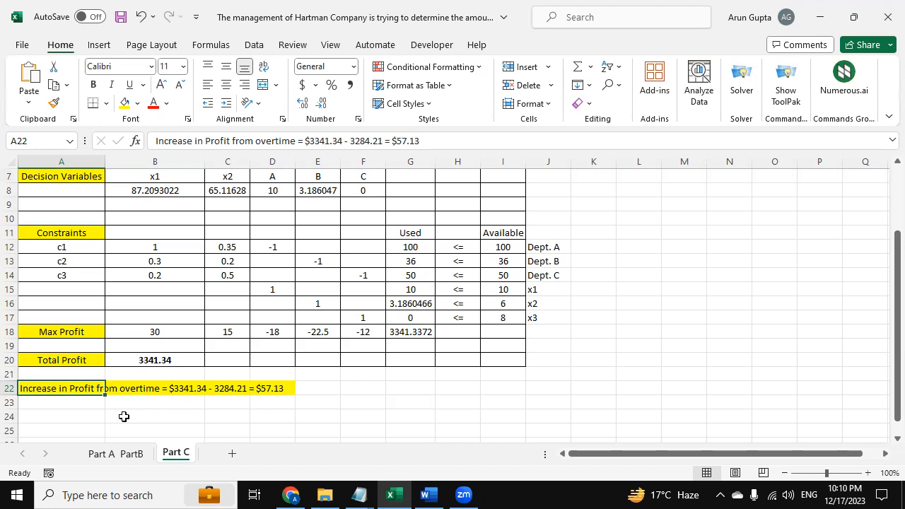
pyautogui.moveTo(235, 393)
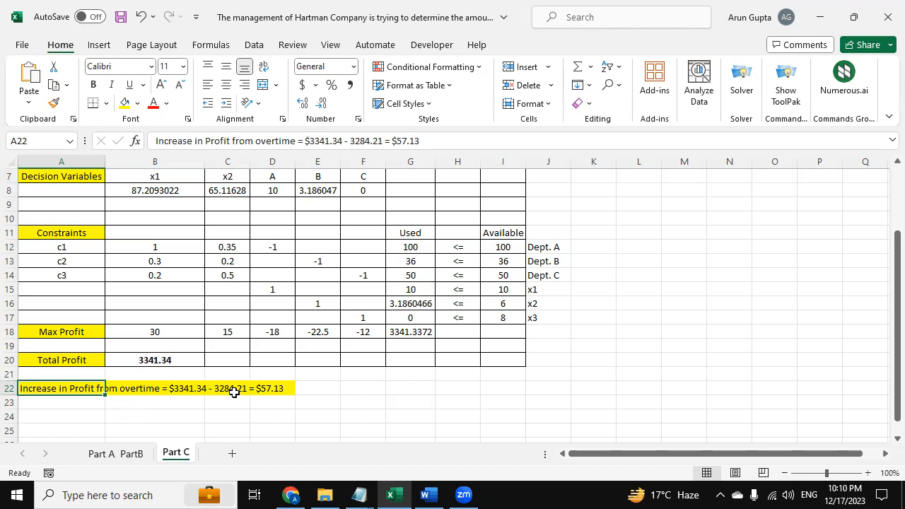
pyautogui.moveTo(223, 388)
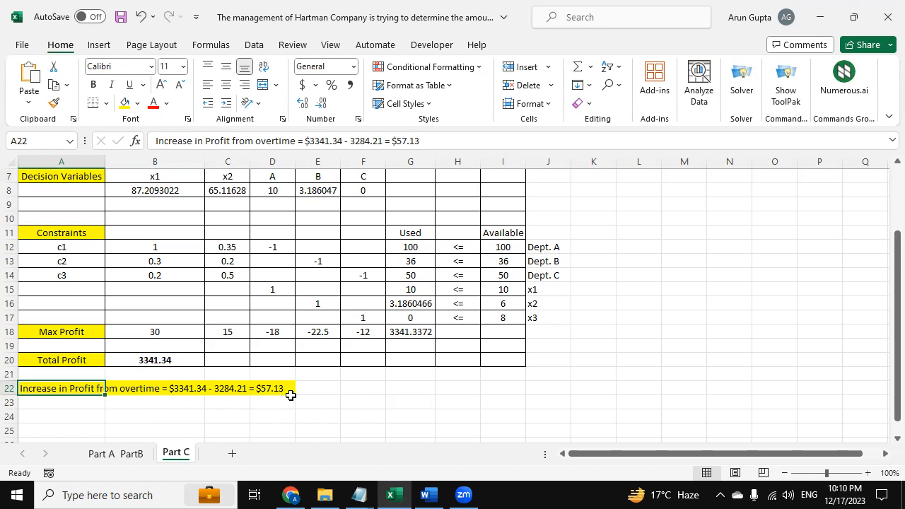
pyautogui.moveTo(293, 393)
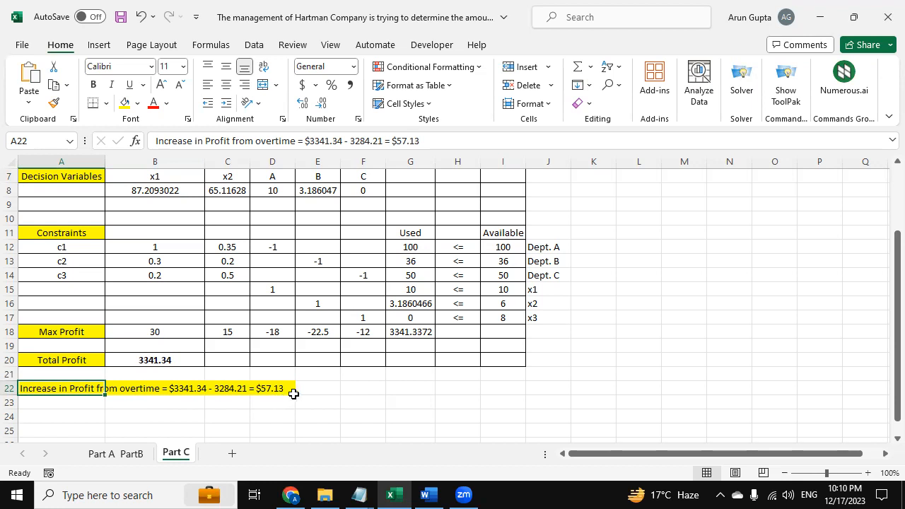
pyautogui.moveTo(346, 387)
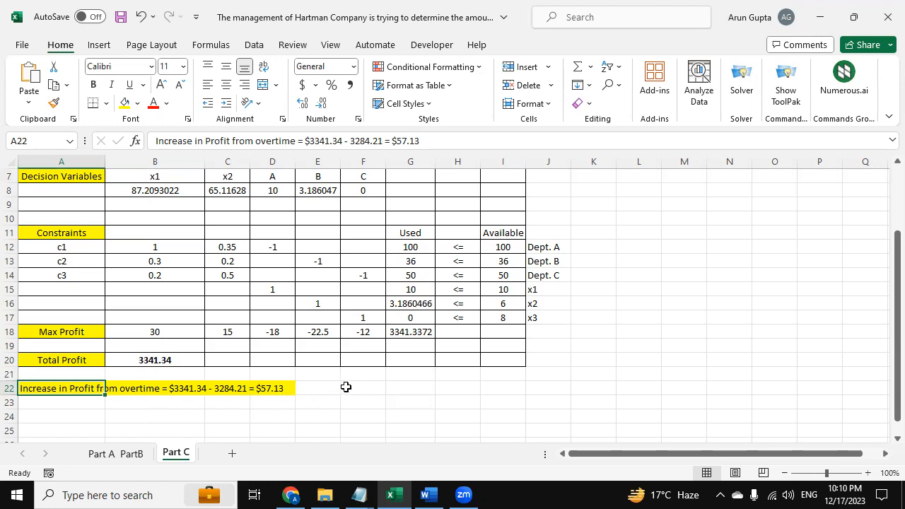
pyautogui.click(362, 389)
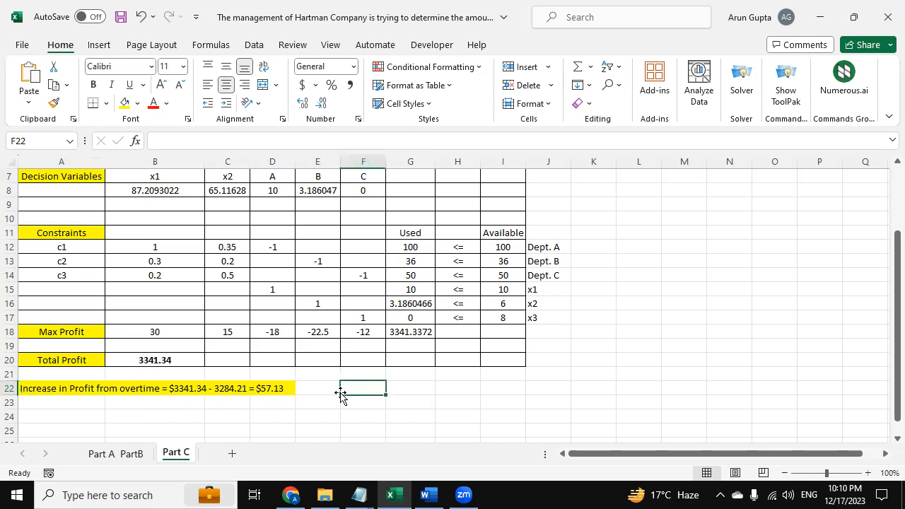
pyautogui.moveTo(333, 383)
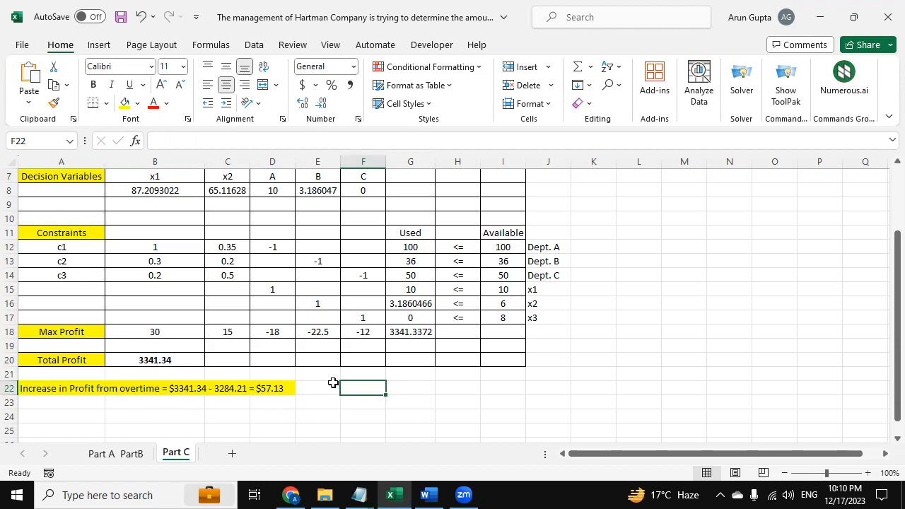
pyautogui.moveTo(330, 376)
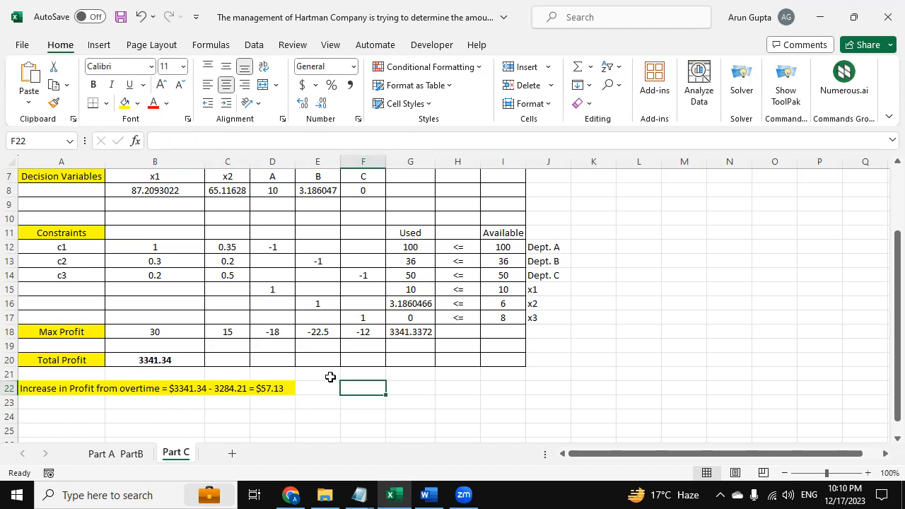
pyautogui.moveTo(328, 372)
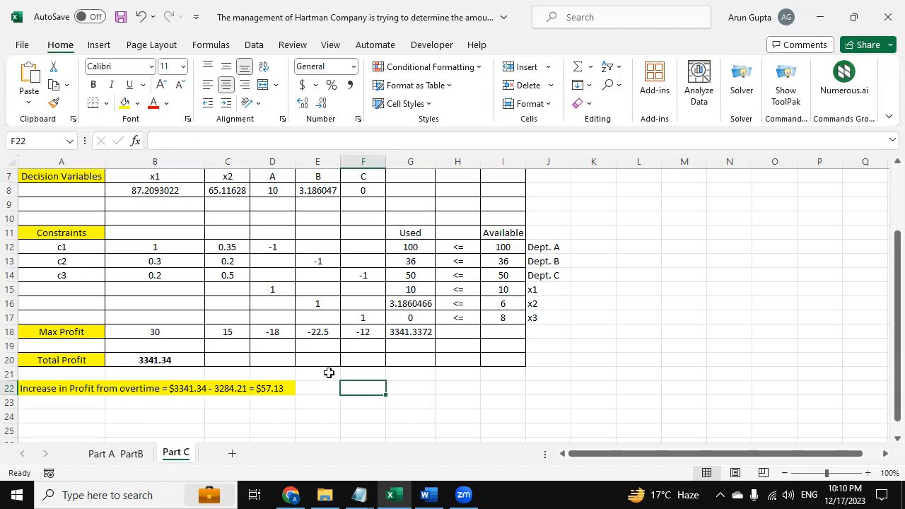